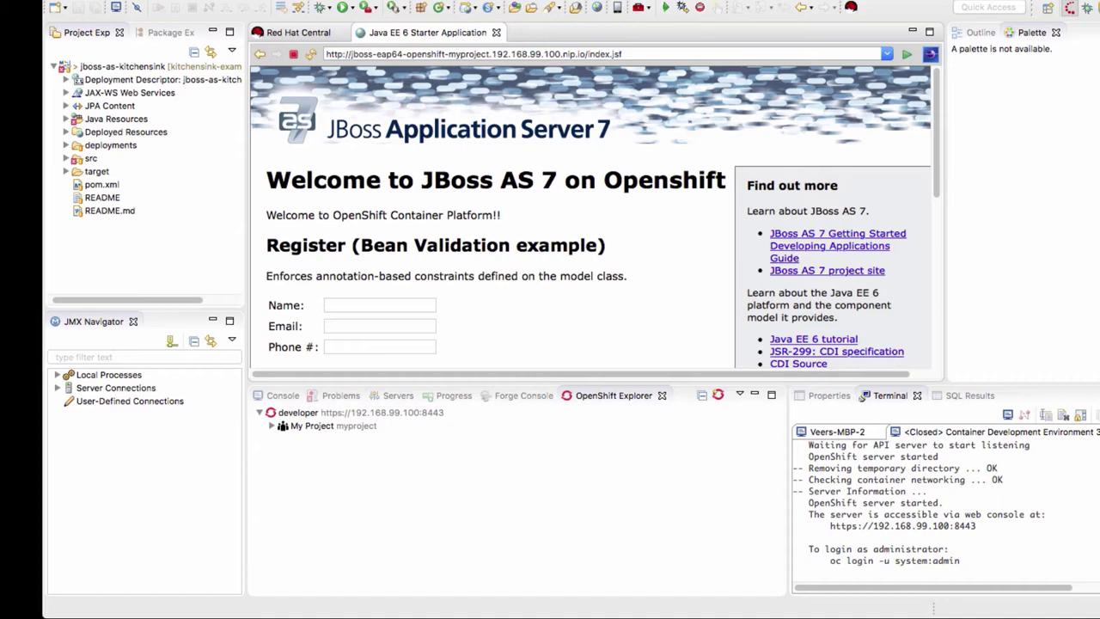
Restart the jboss-eap64-openshift server in debug mode and watch its deployment console output.
left_click(397, 396)
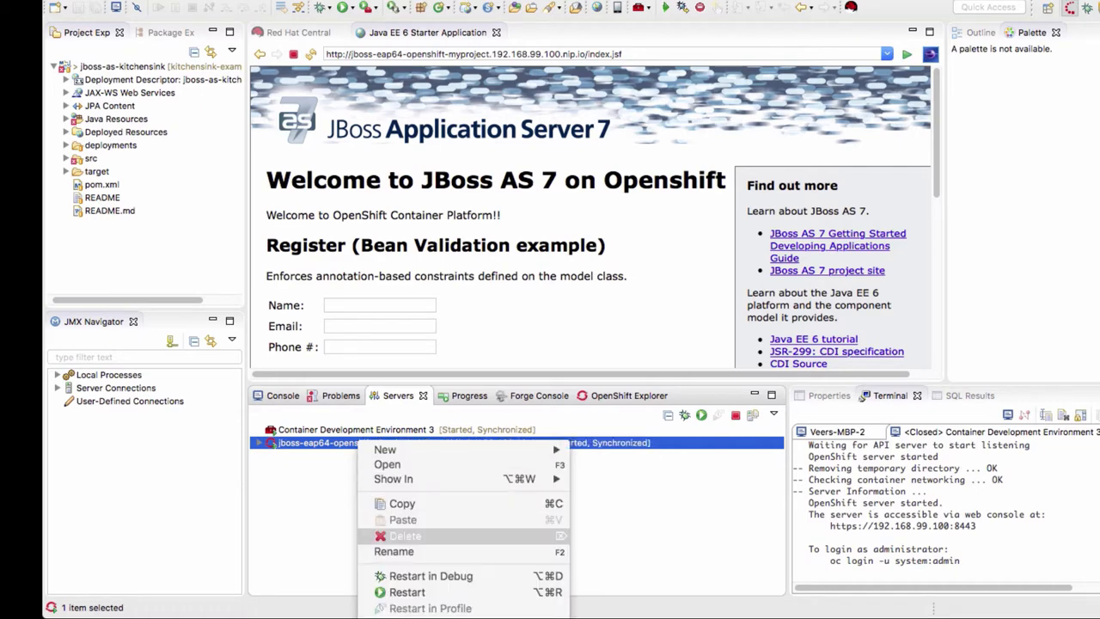
mouse_move(430, 576)
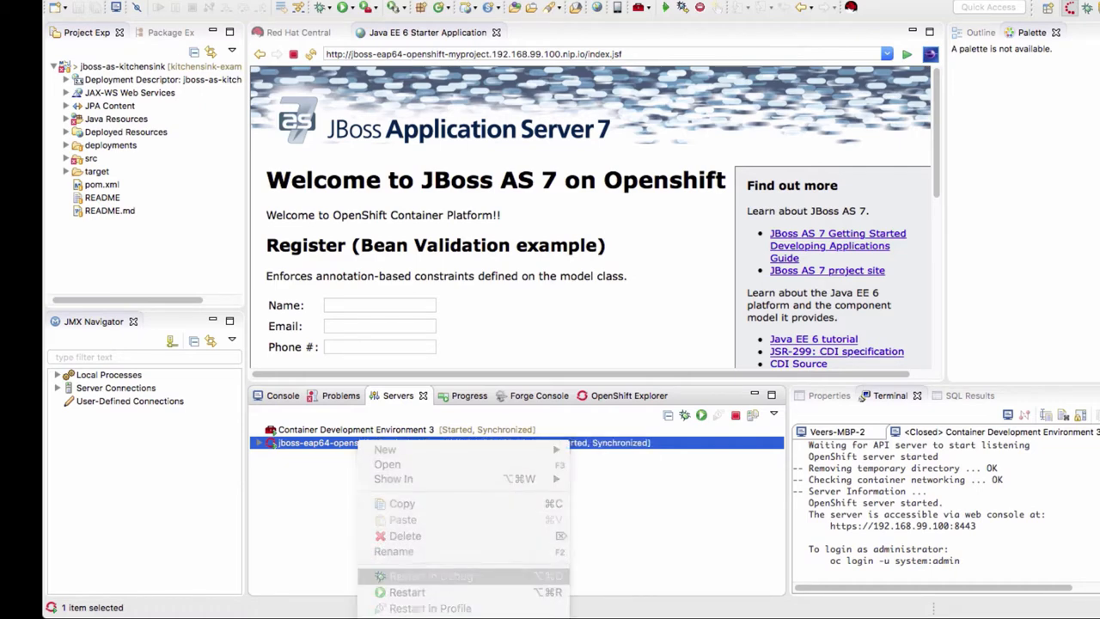
left_click(406, 592)
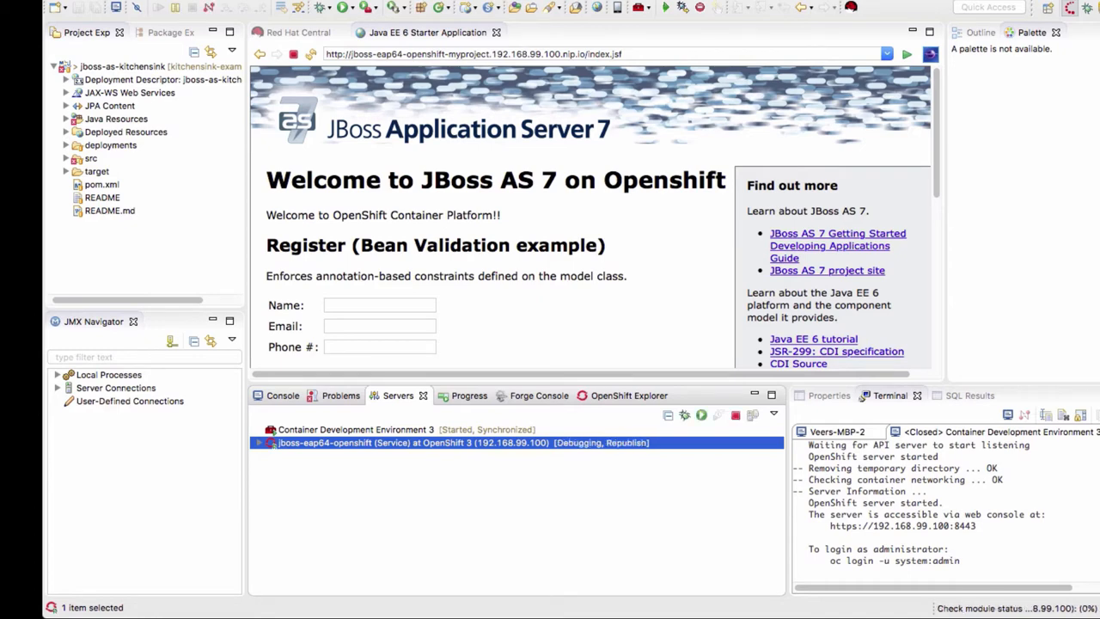
left_click(282, 395)
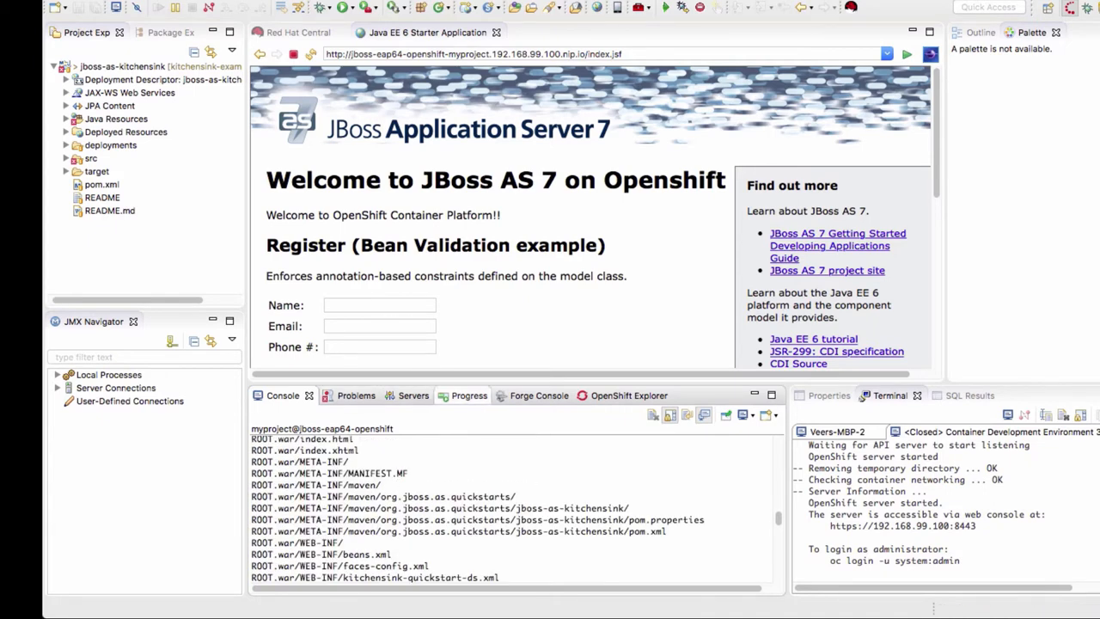
Open MemberRegistration.java, set a breakpoint on line 48, and list the OpenShift project's services.
left_click(414, 395)
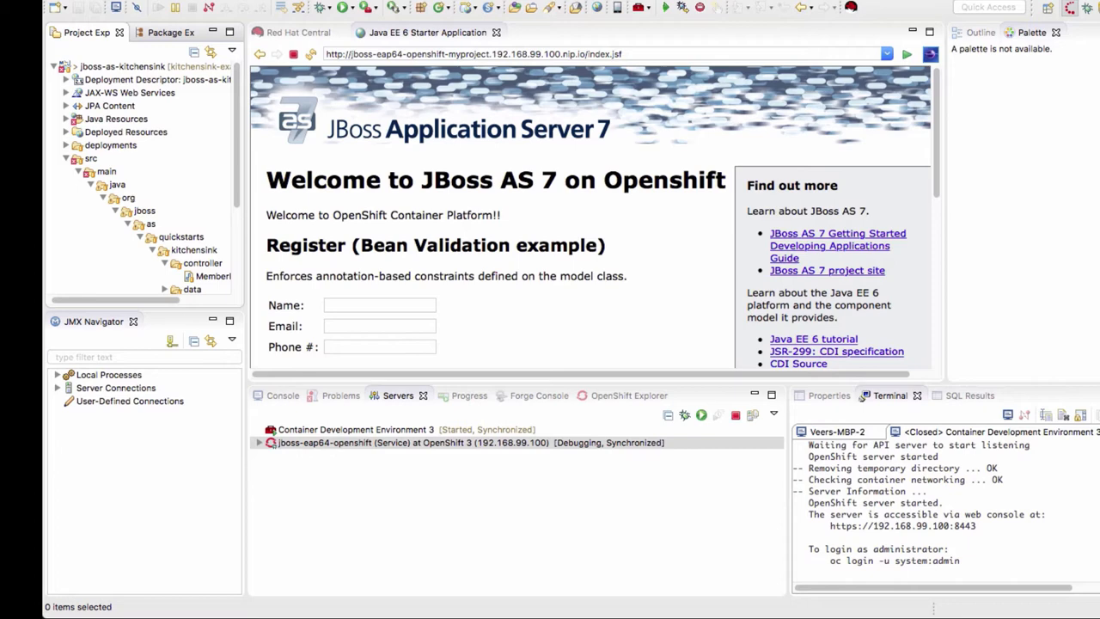
double_click(212, 276)
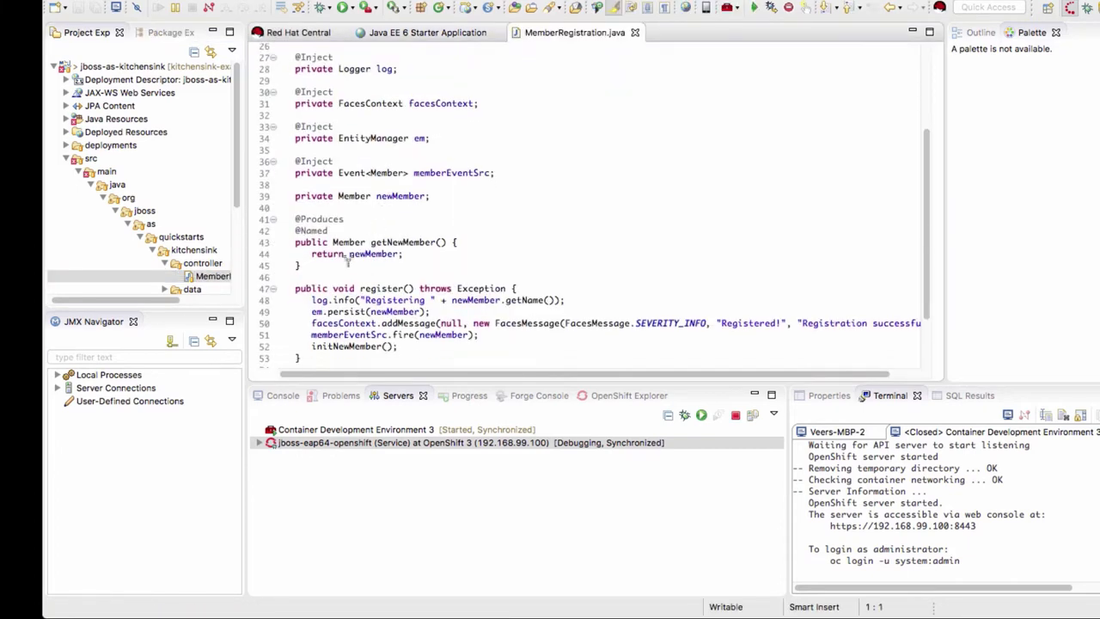
mouse_move(348, 253)
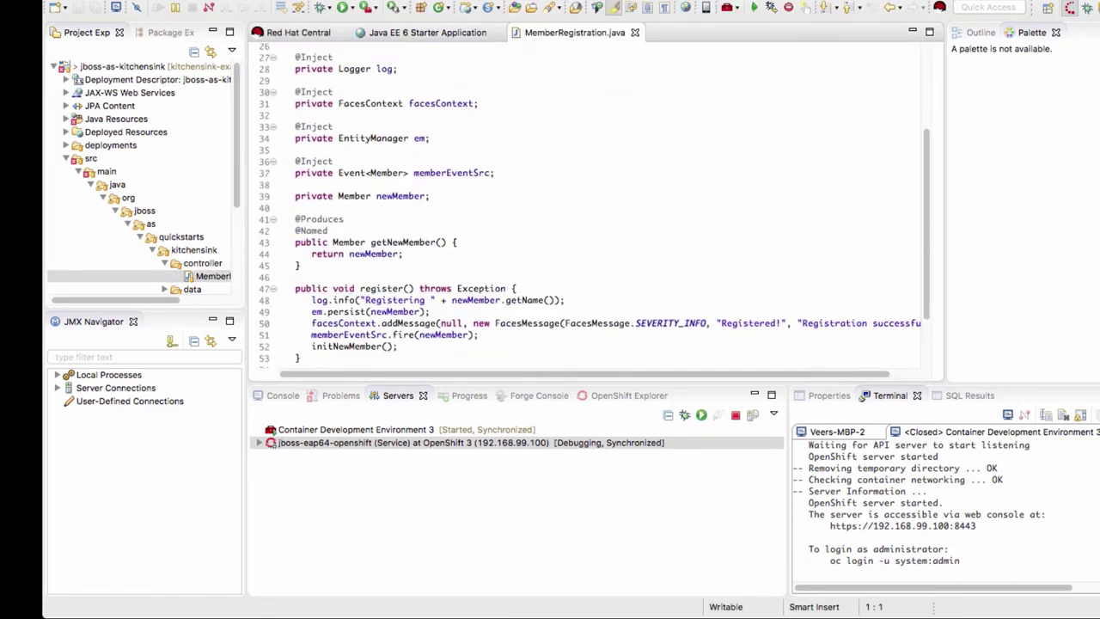
left_click(387, 299)
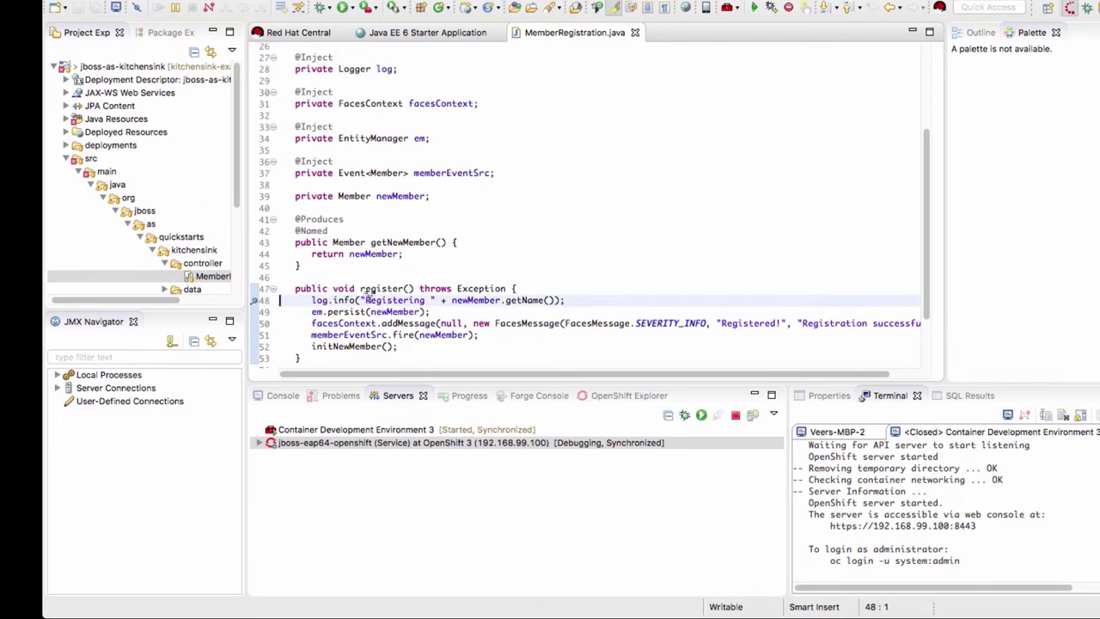
mouse_move(534, 316)
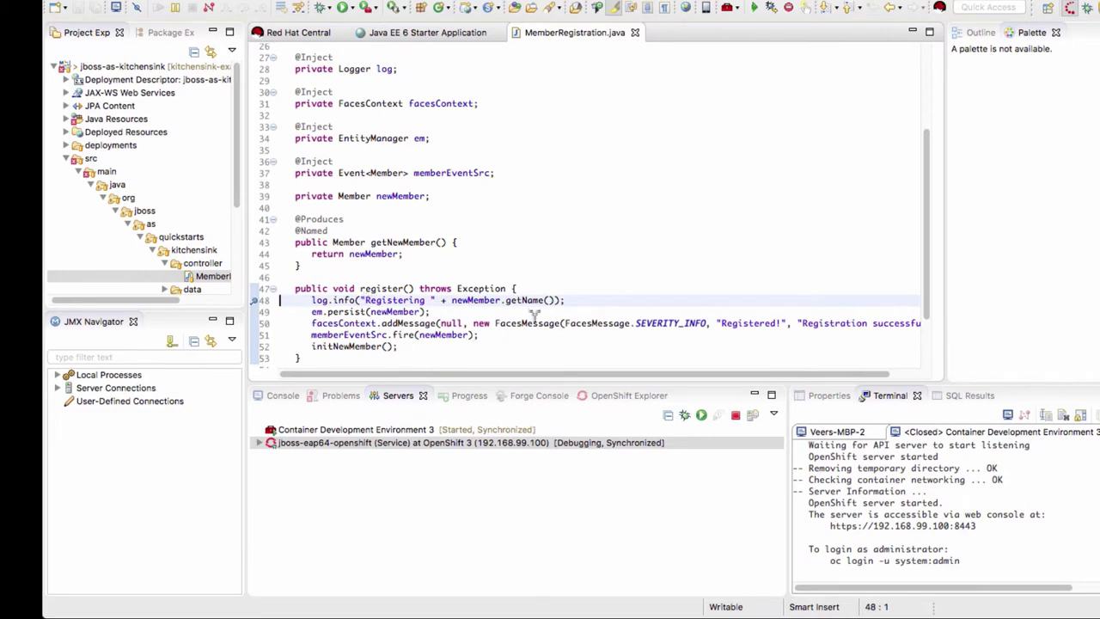
left_click(614, 395)
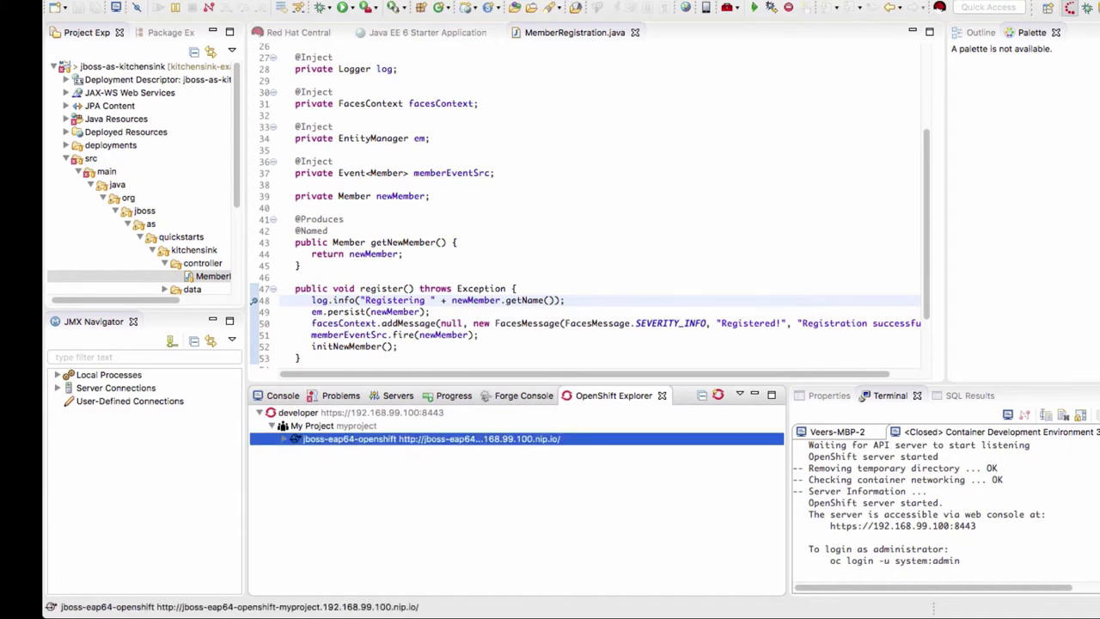
right_click(429, 438)
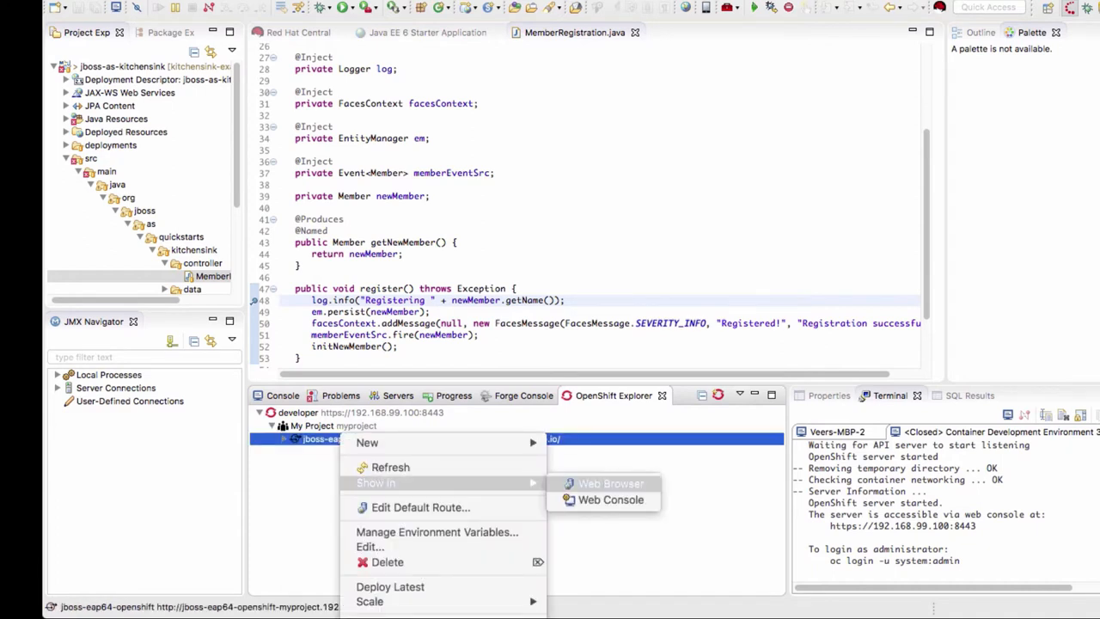
left_click(611, 483)
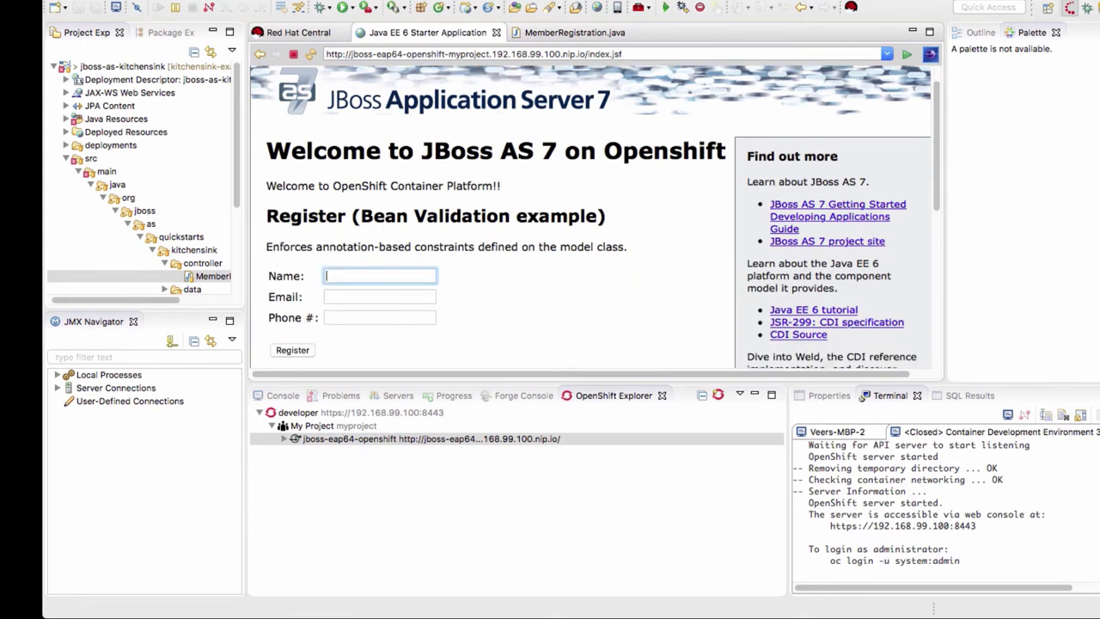
type("veer")
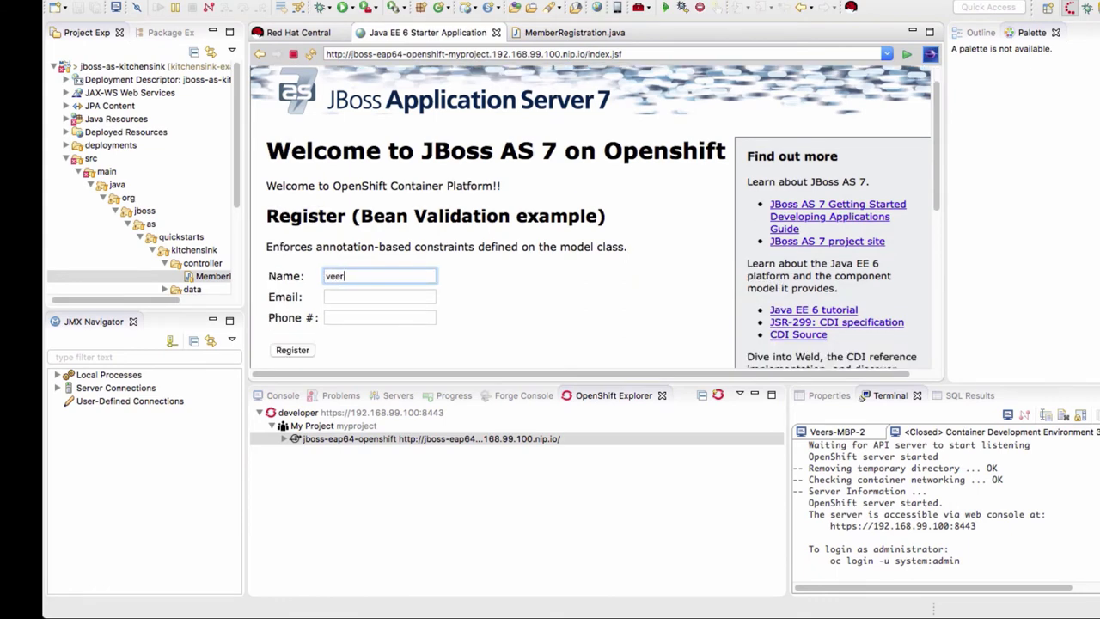
type("9999999999")
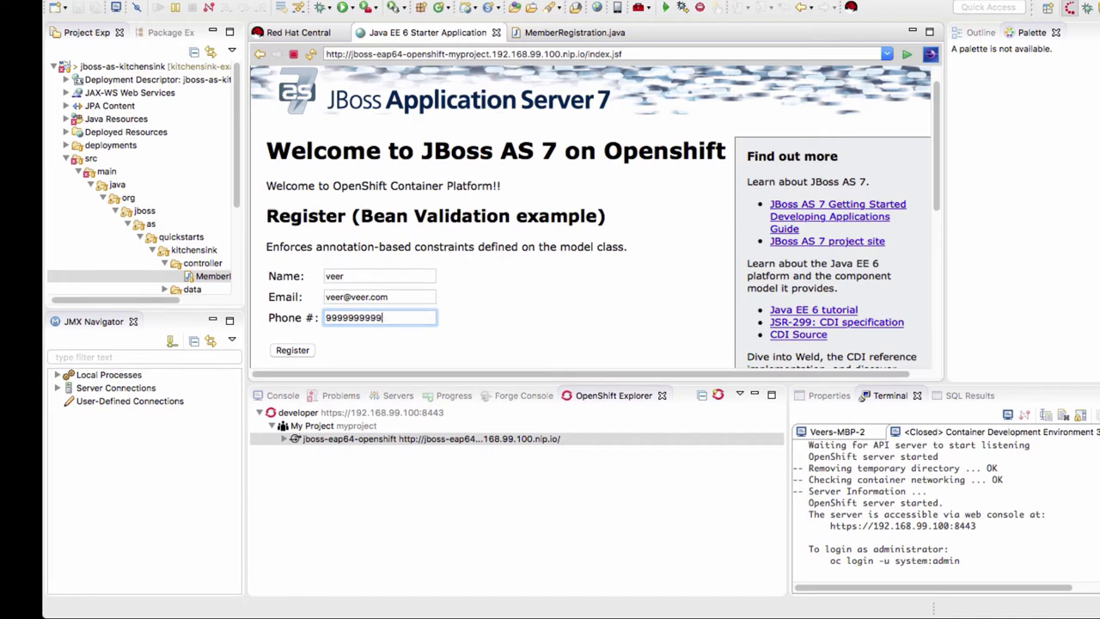
left_click(292, 350)
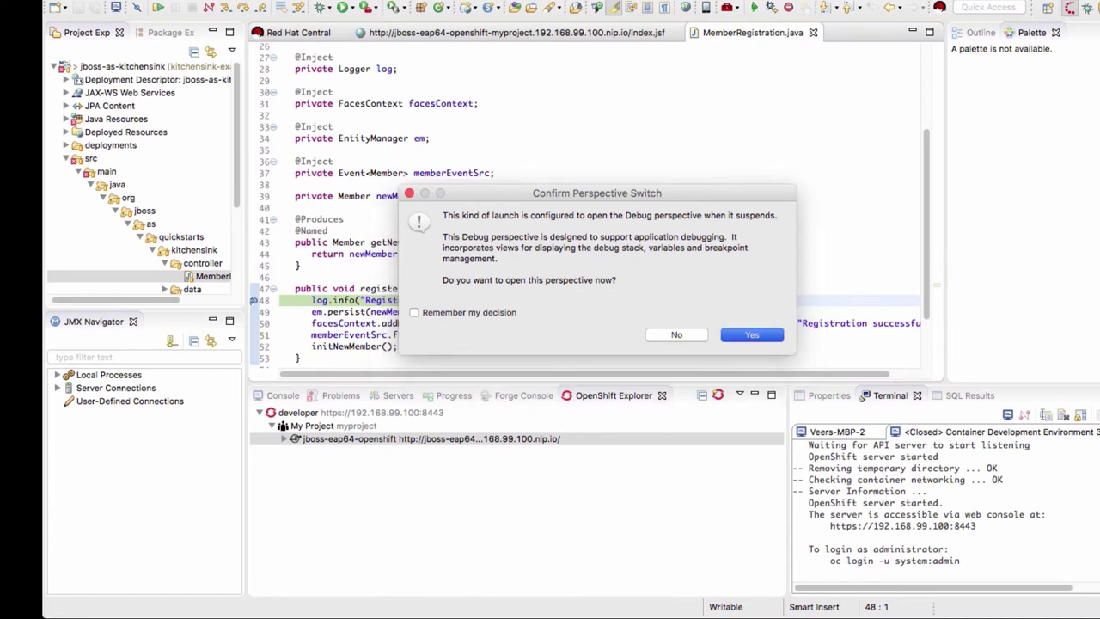
Switch to the Debug perspective and inspect execution suspended at line 48 of register().
left_click(751, 334)
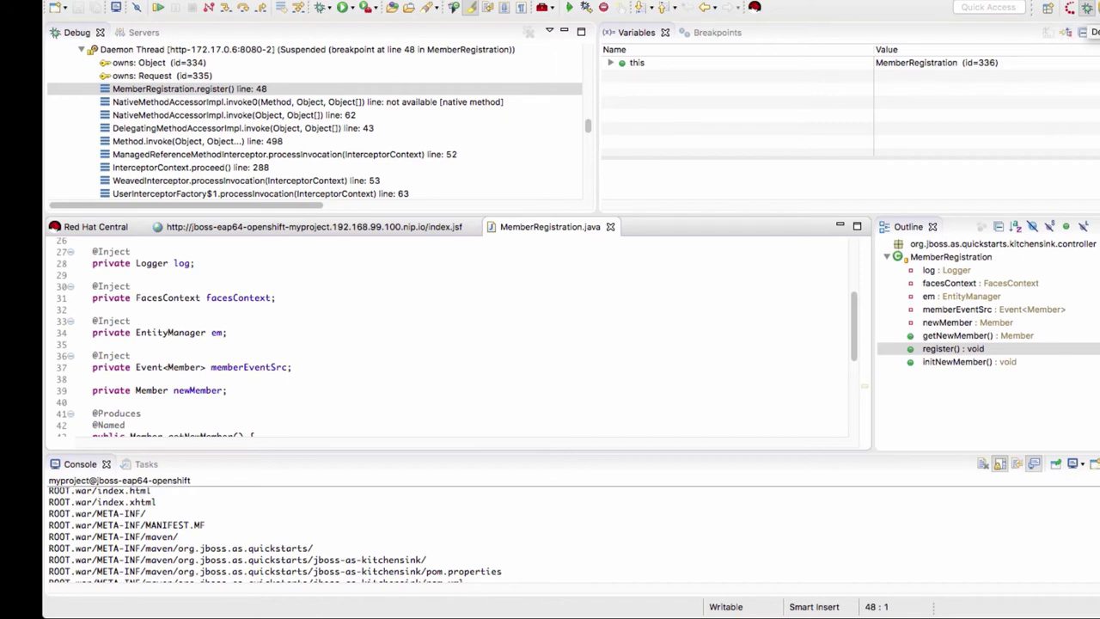
scroll("down", 3)
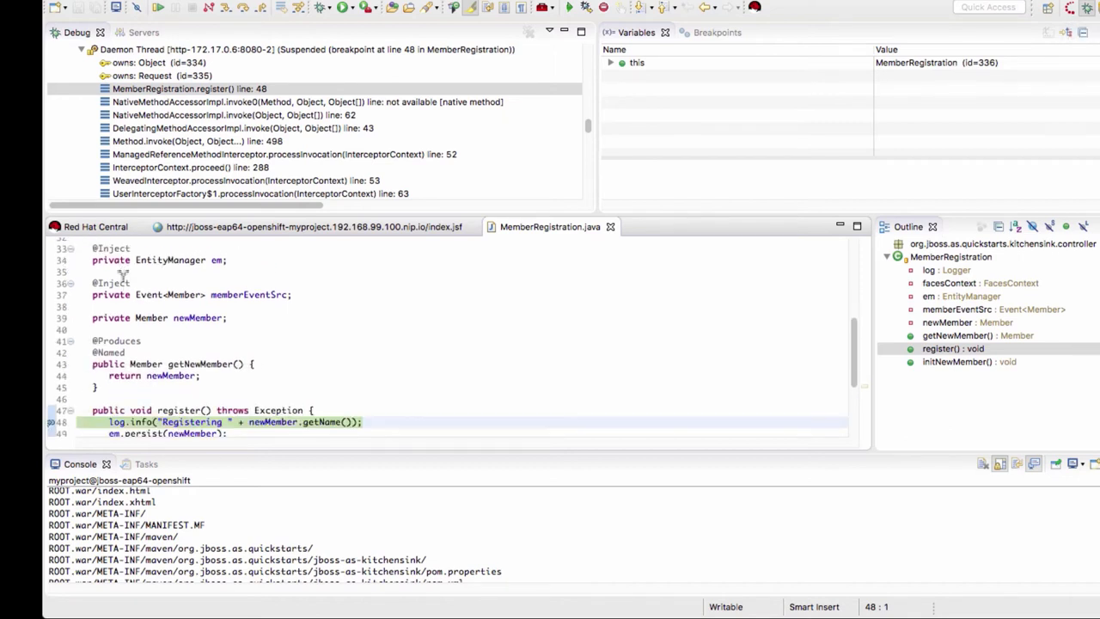
scroll("down", 3)
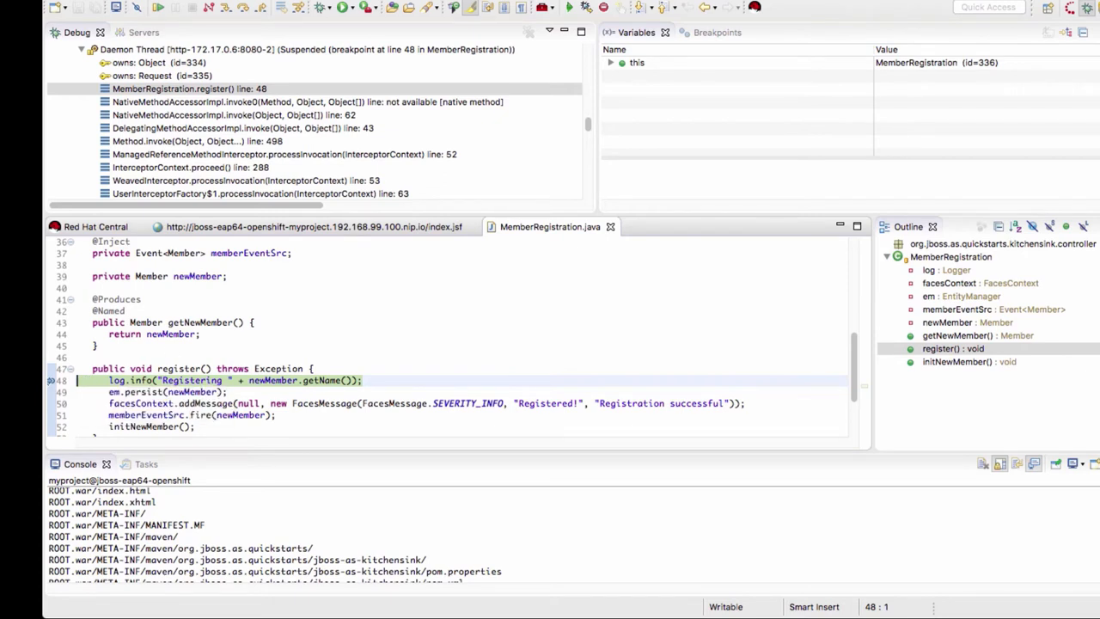
left_click(259, 7)
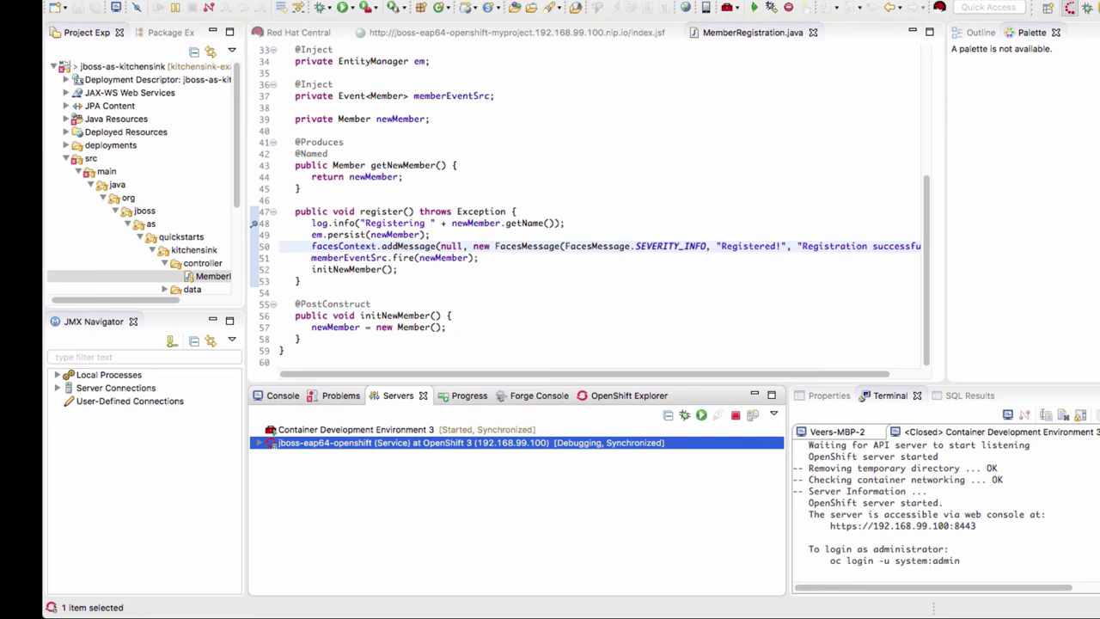
Restart jboss-eap64-openshift in normal mode and confirm it shows Started, Synchronized.
left_click(283, 395)
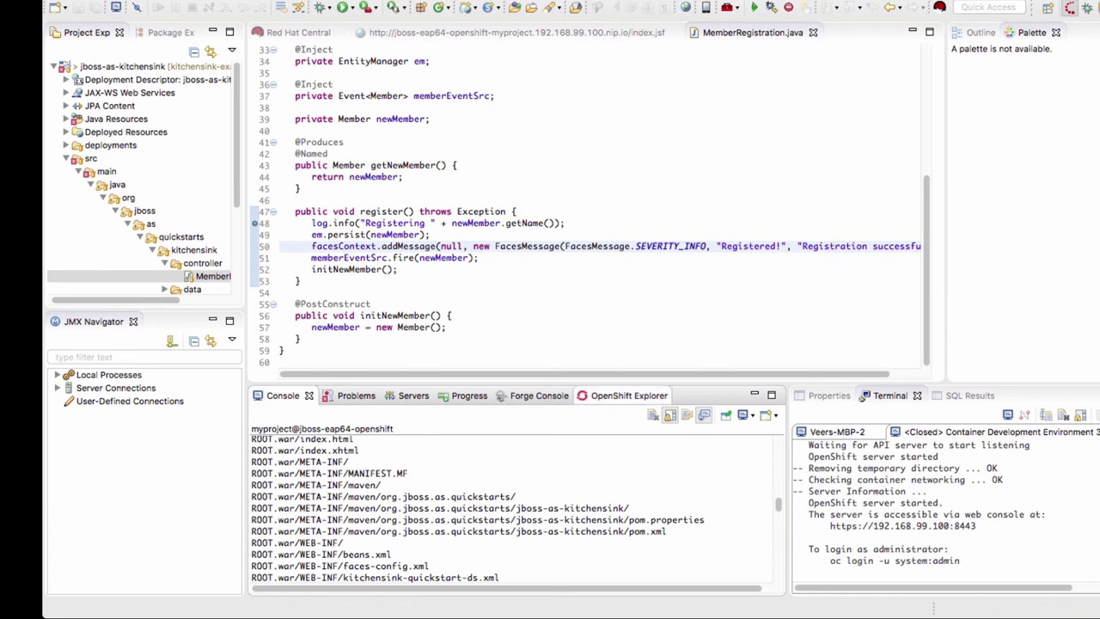
left_click(397, 395)
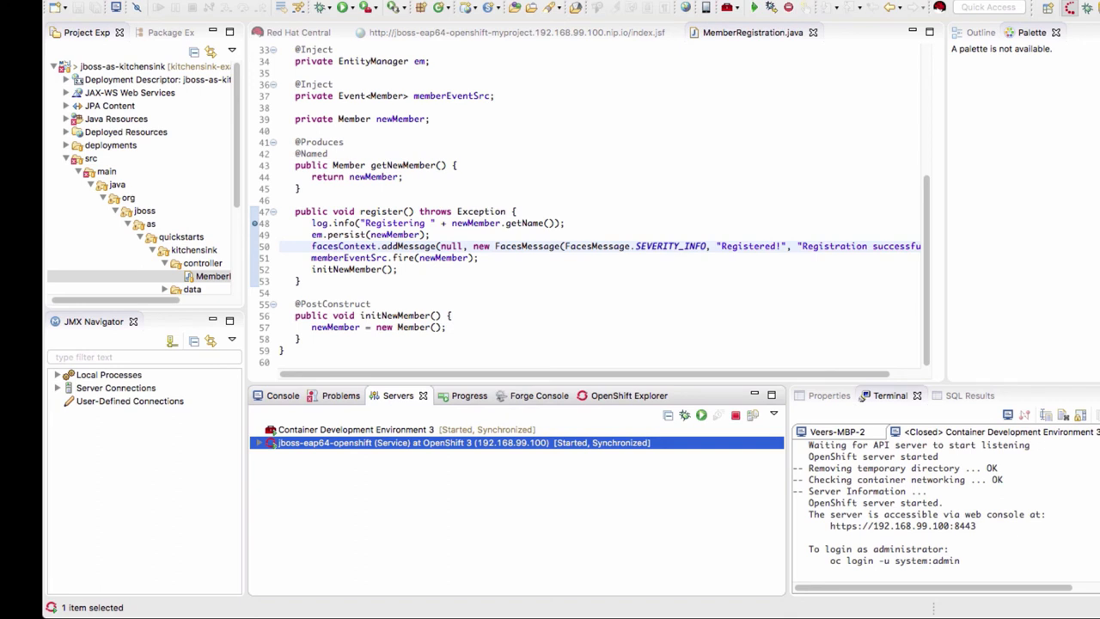
left_click(430, 118)
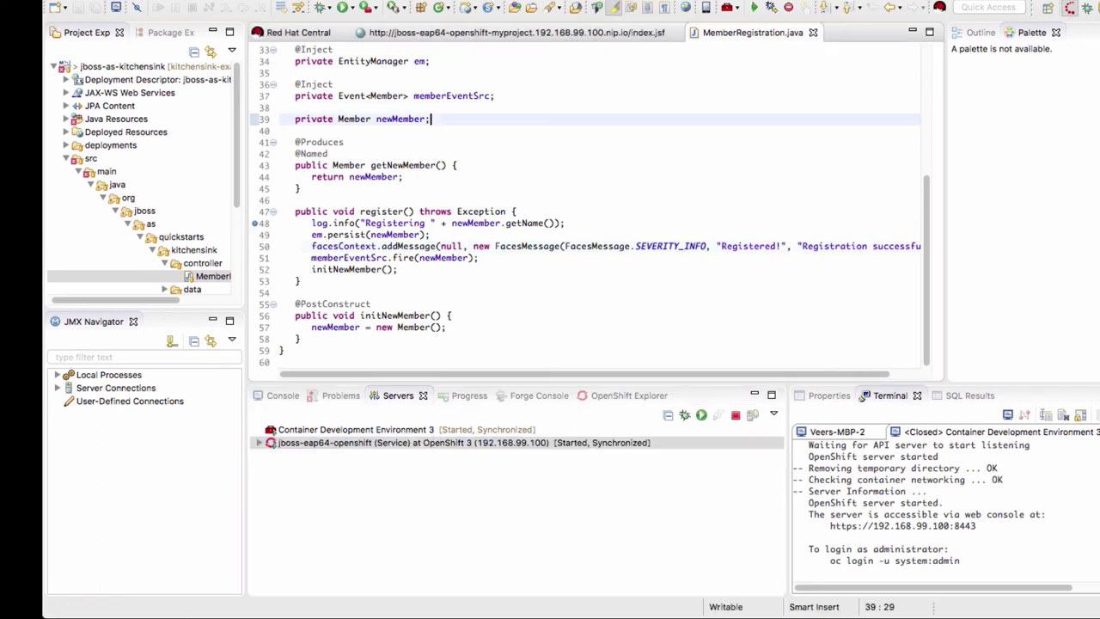